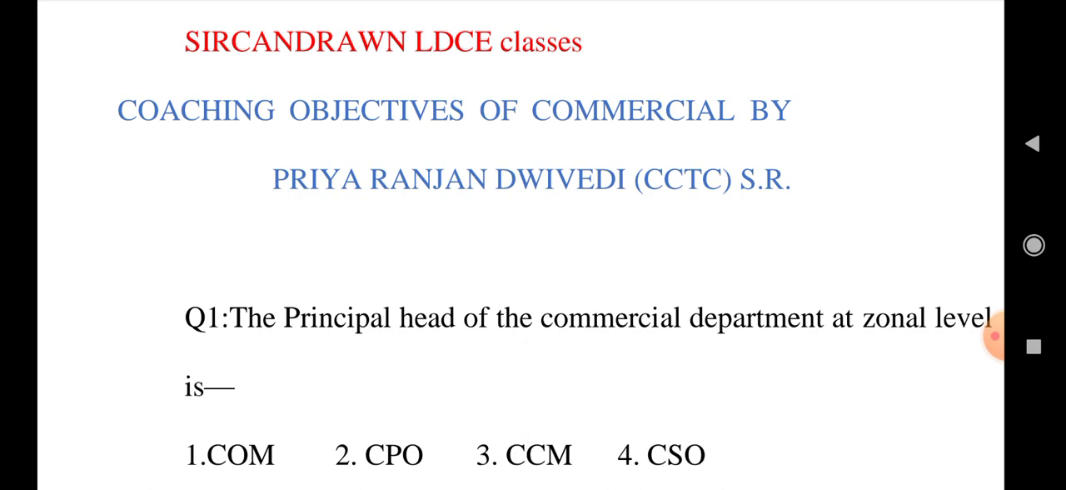
scroll("down", 3)
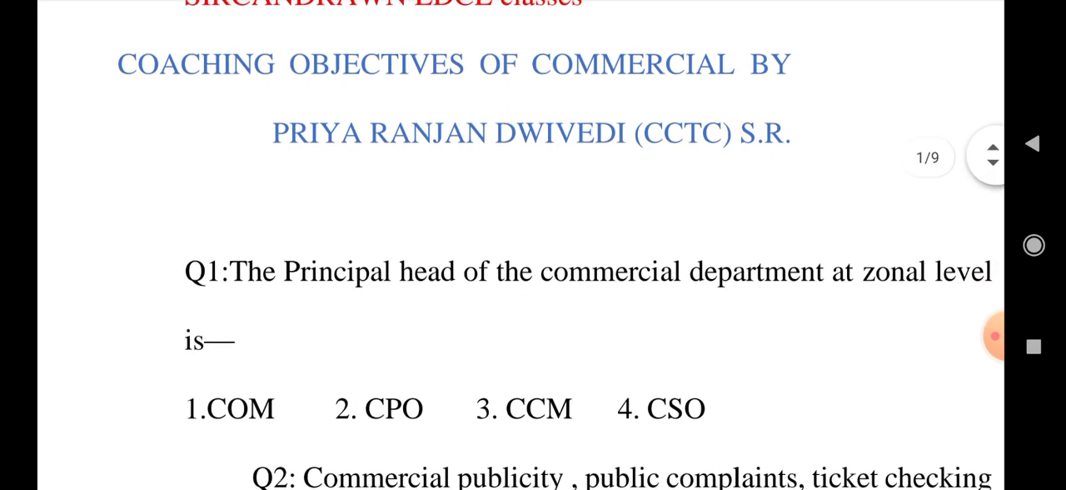
scroll("up", 3)
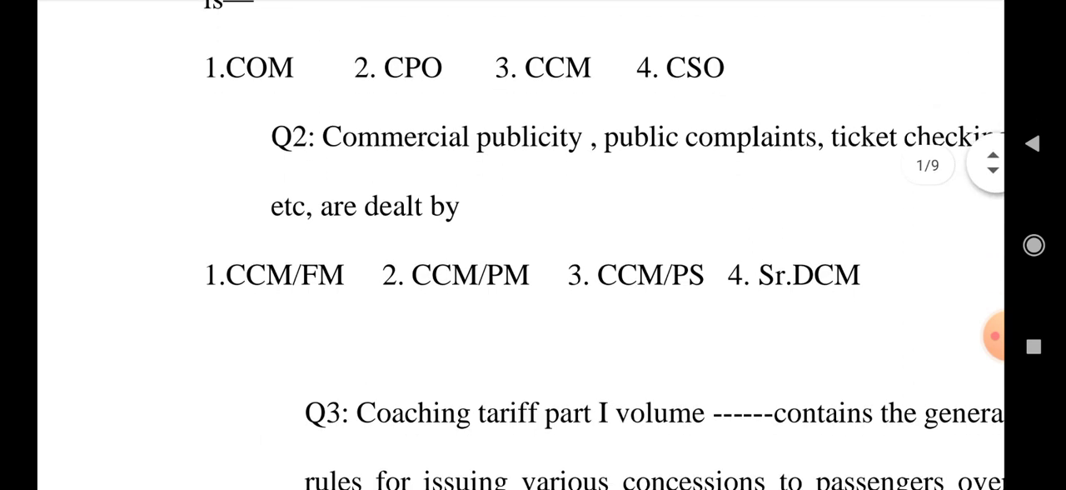
scroll("up", 3)
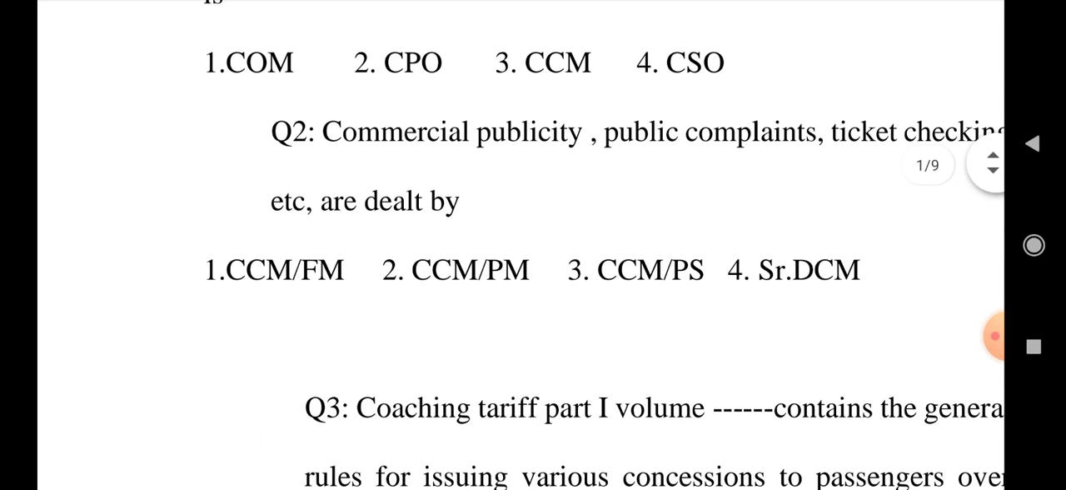
scroll("up", 3)
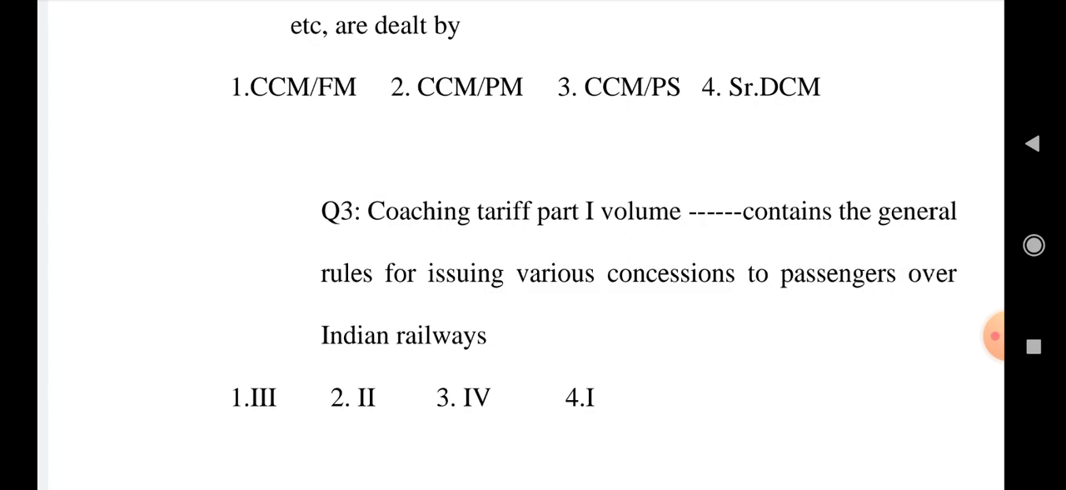
scroll("down", 3)
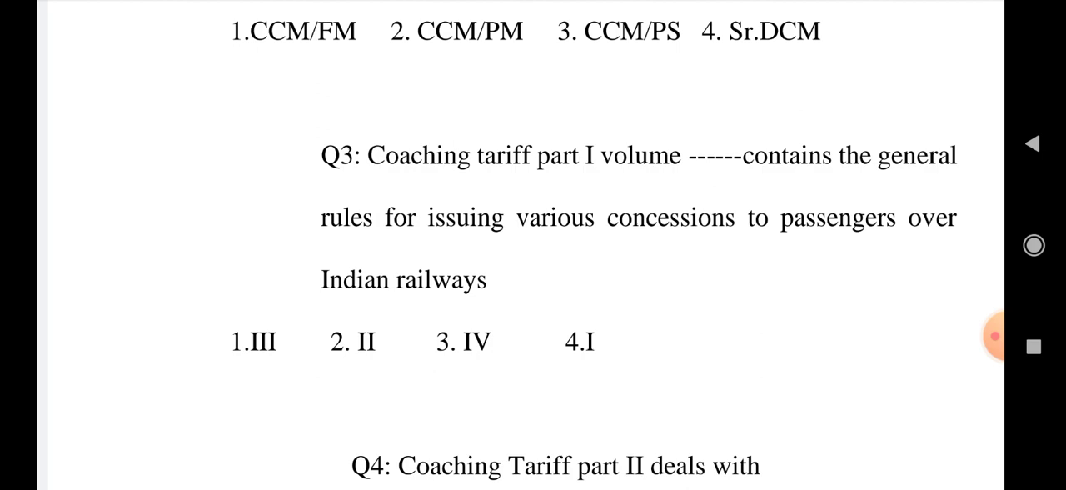
scroll("down", 3)
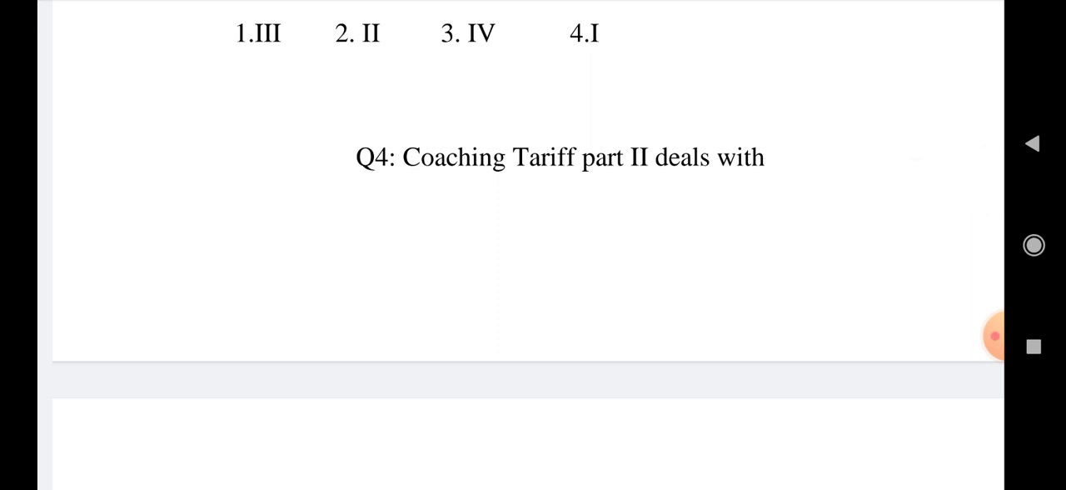
scroll("down", 3)
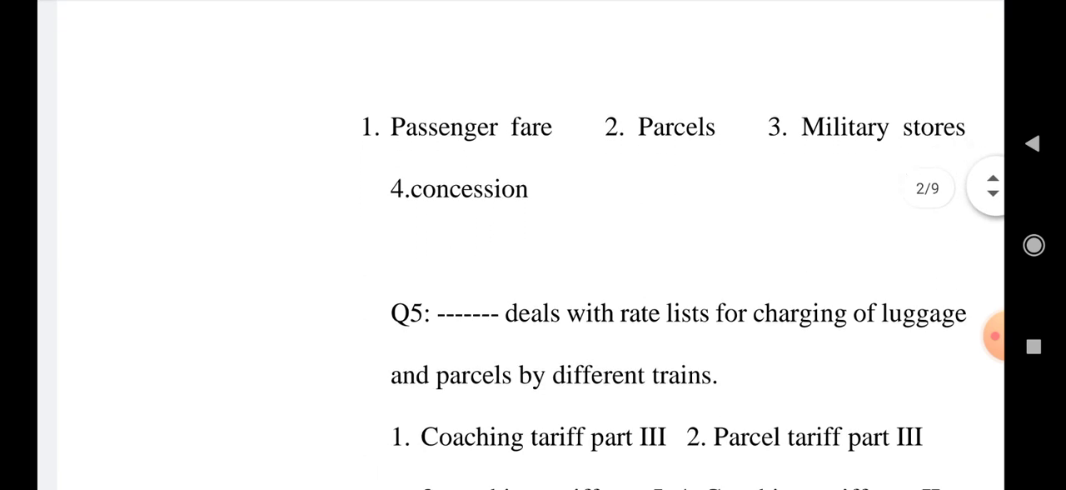
scroll("down", 3)
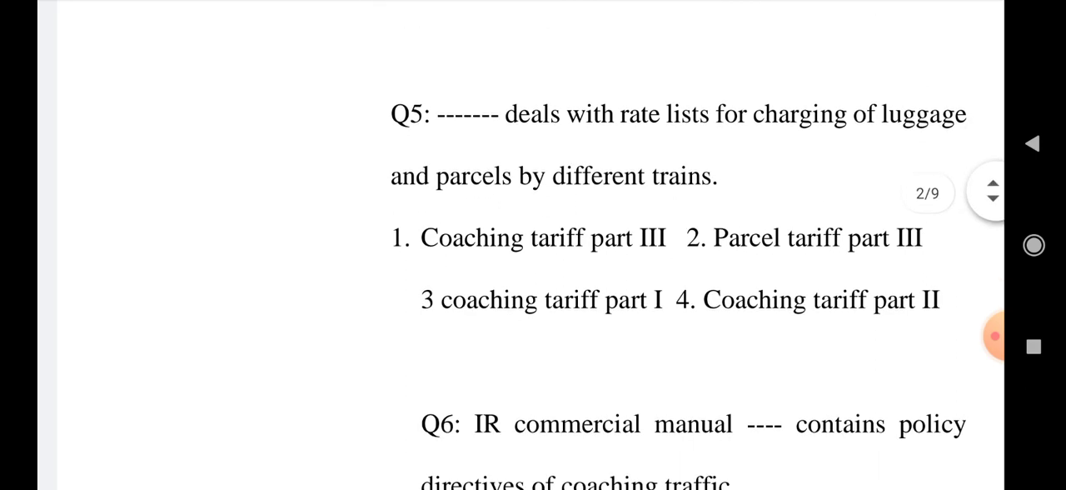
scroll("up", 3)
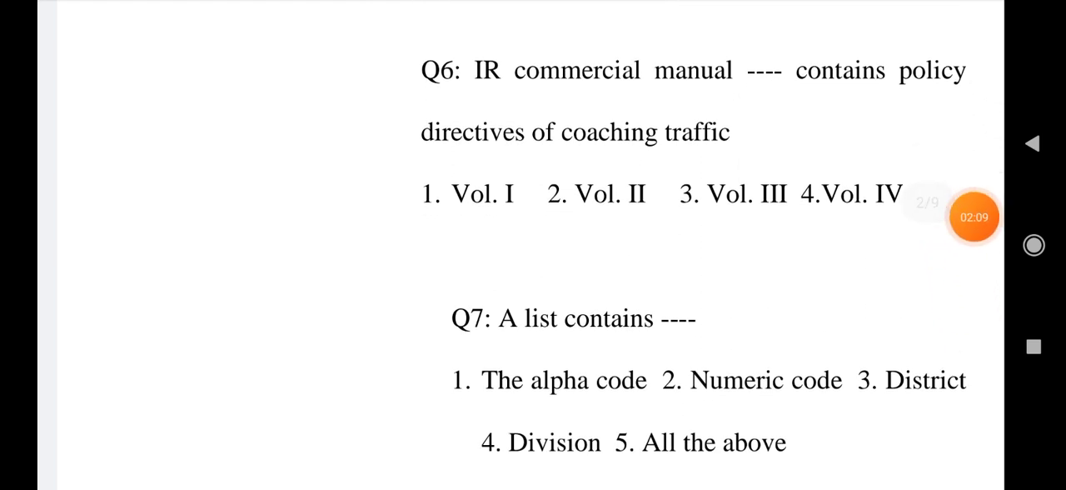
scroll("down", 3)
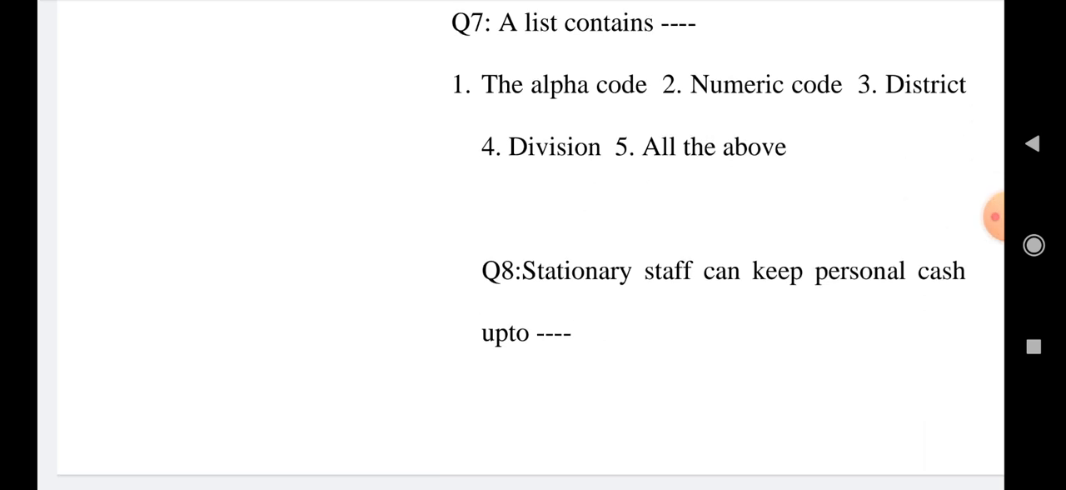
scroll("down", 3)
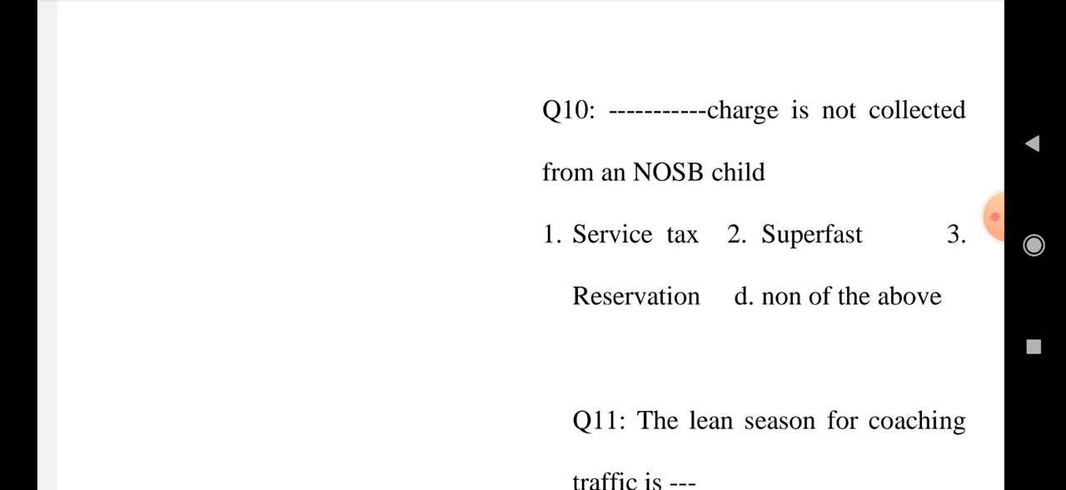
scroll("up", 3)
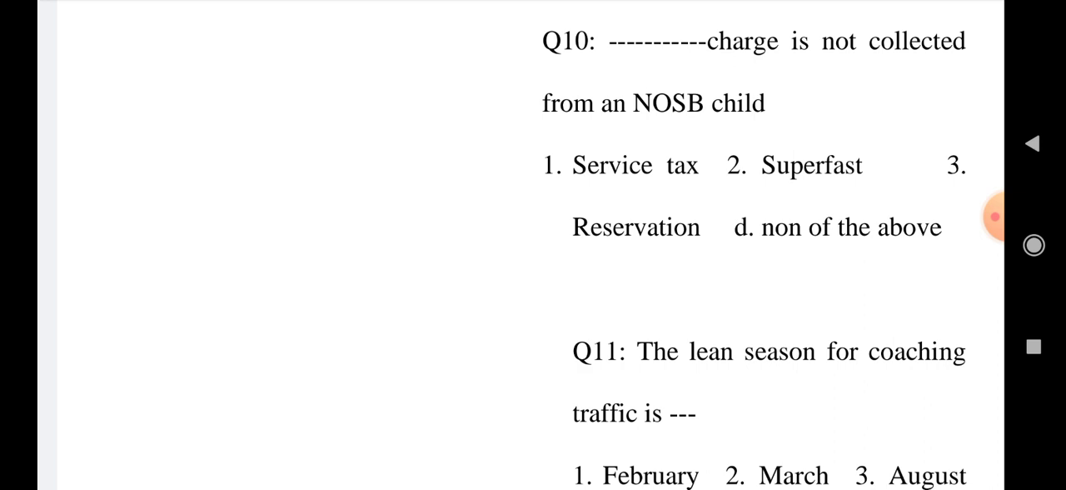
scroll("up", 3)
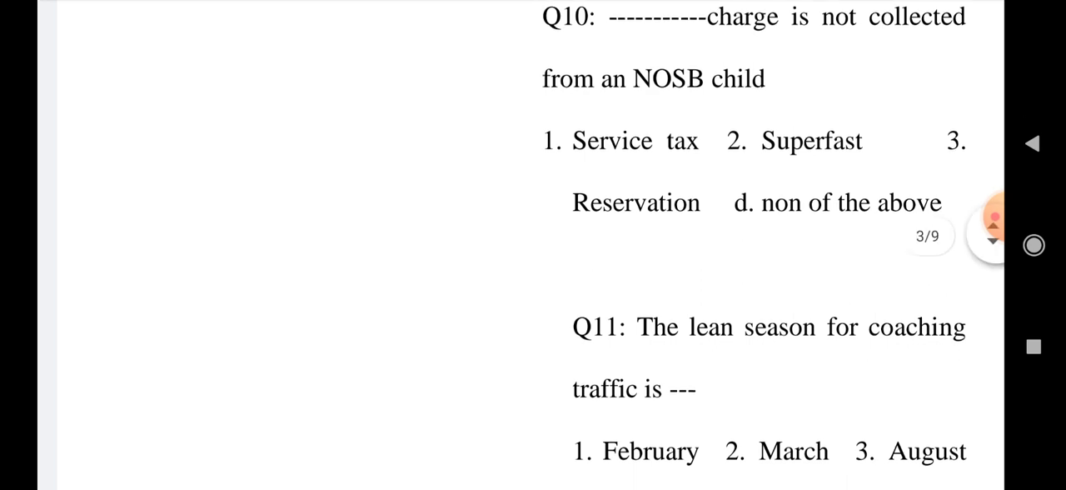
scroll("down", 3)
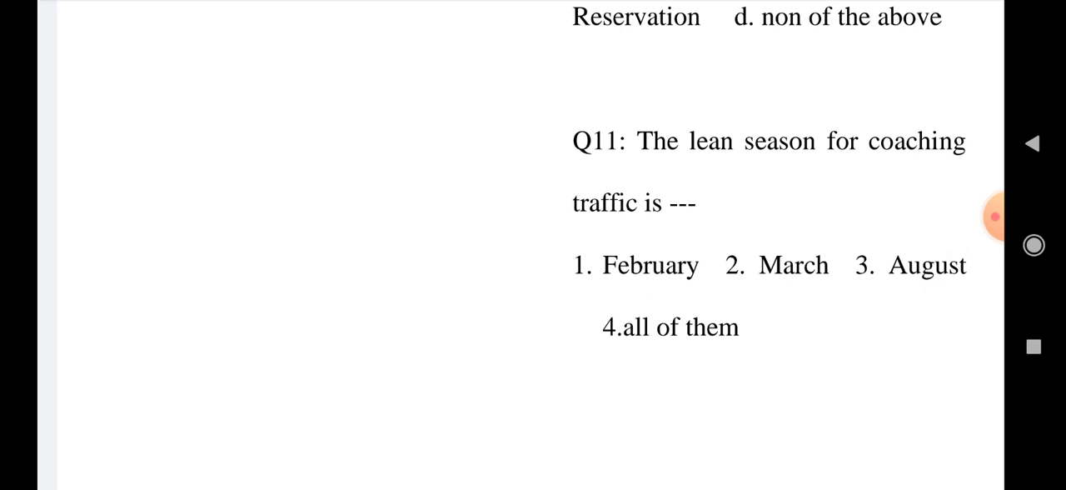
scroll("up", 3)
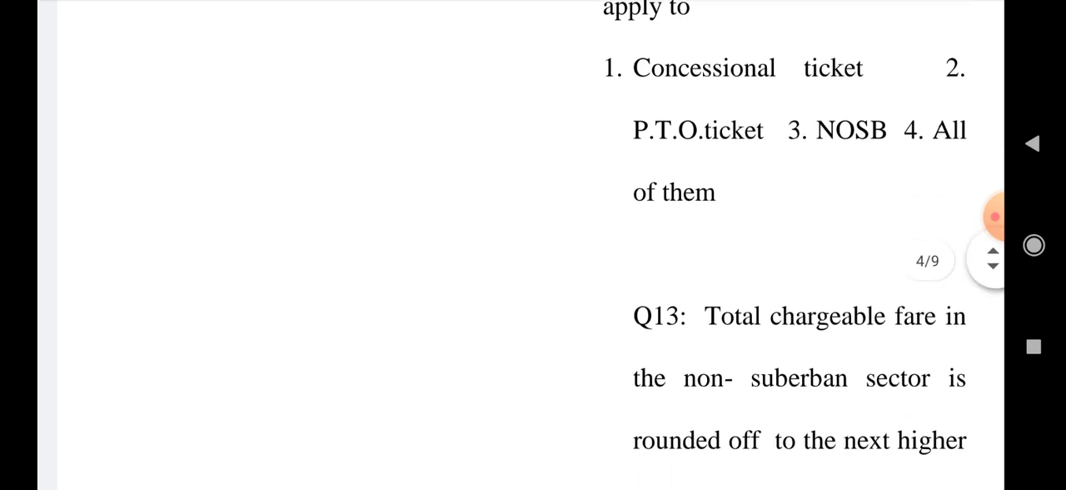
scroll("down", 3)
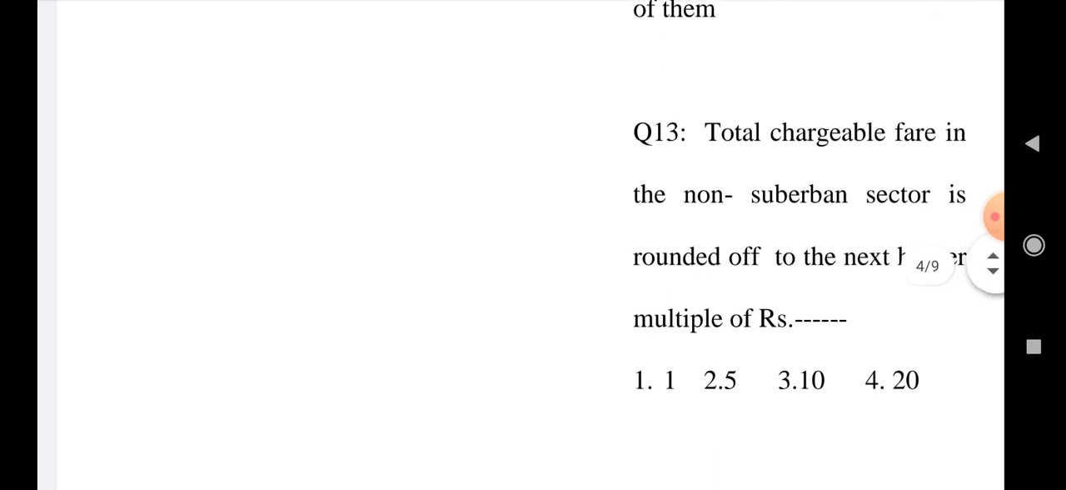
scroll("down", 3)
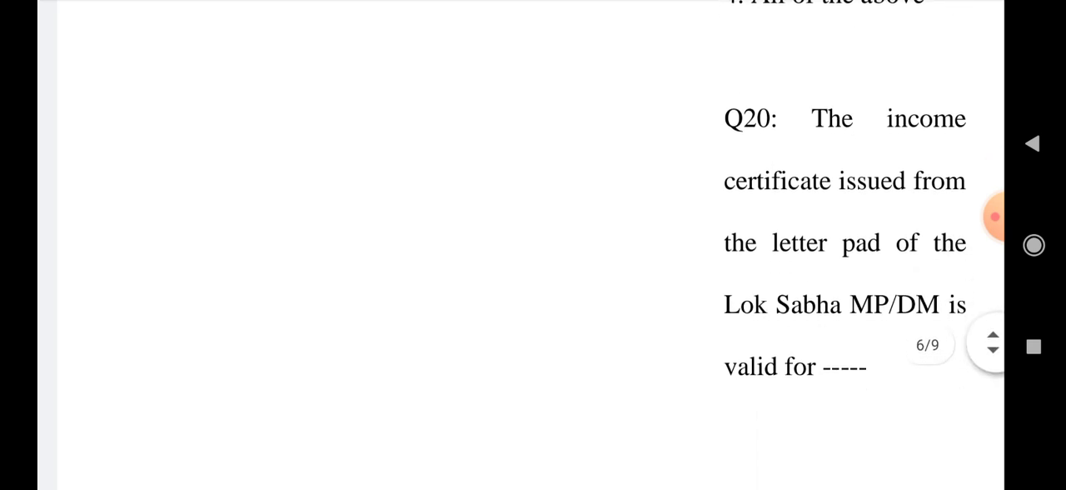
scroll("down", 3)
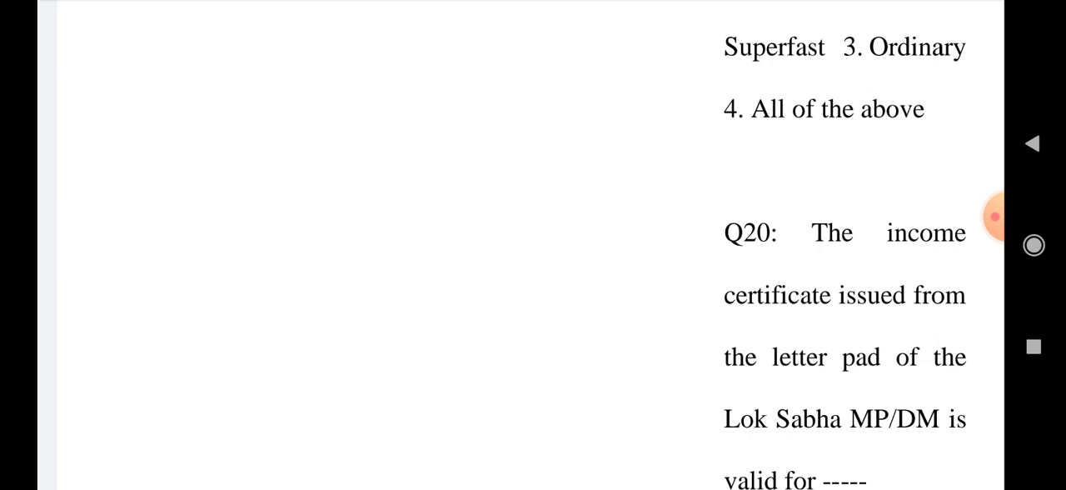
scroll("down", 3)
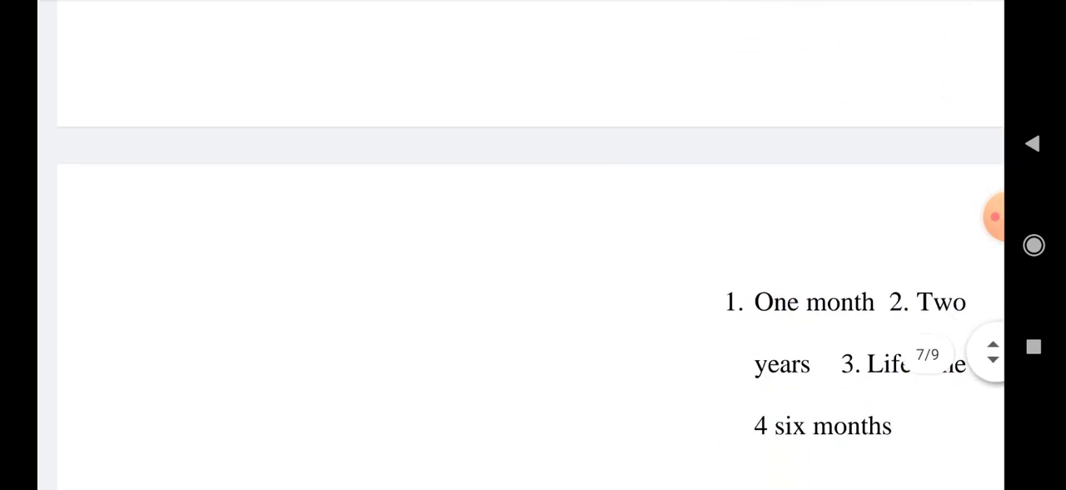
scroll("down", 3)
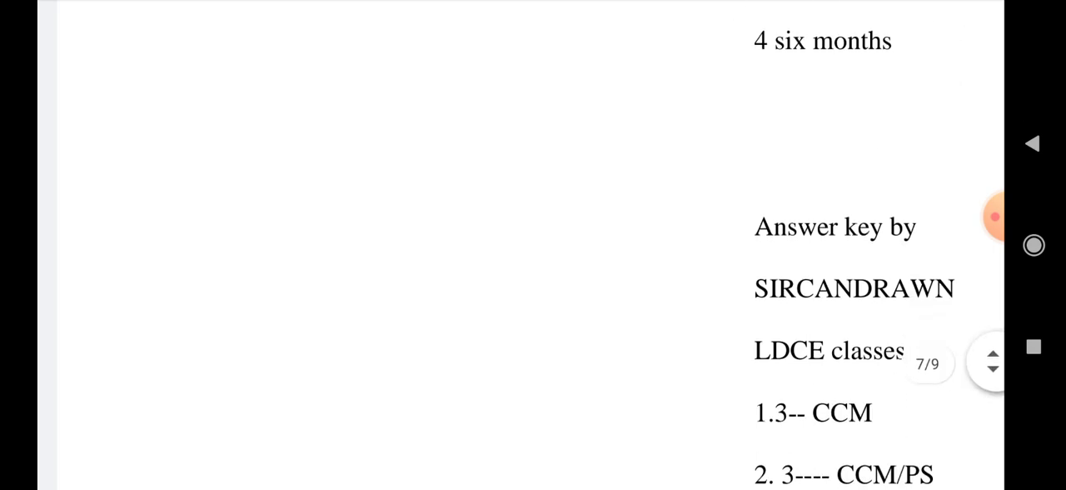